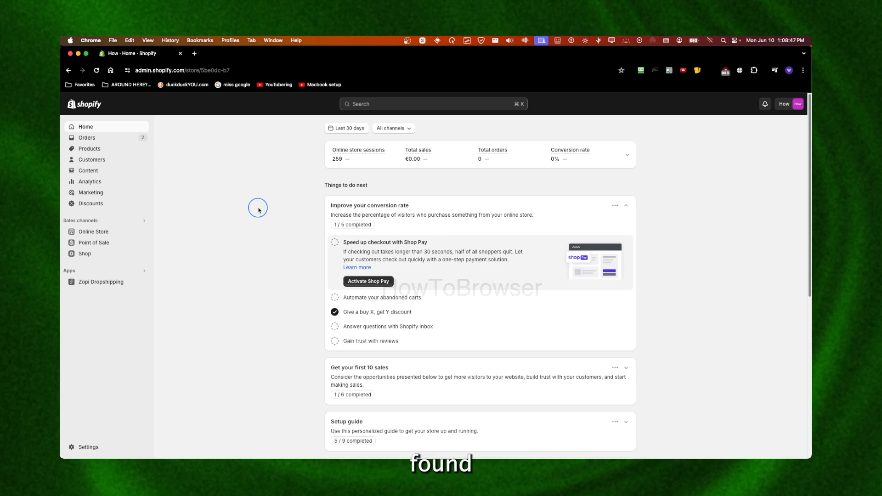
mouse_move(99, 428)
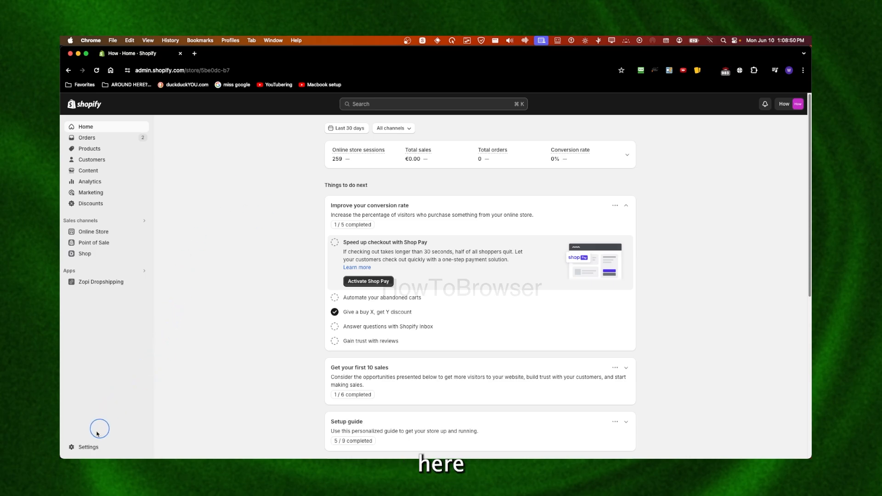